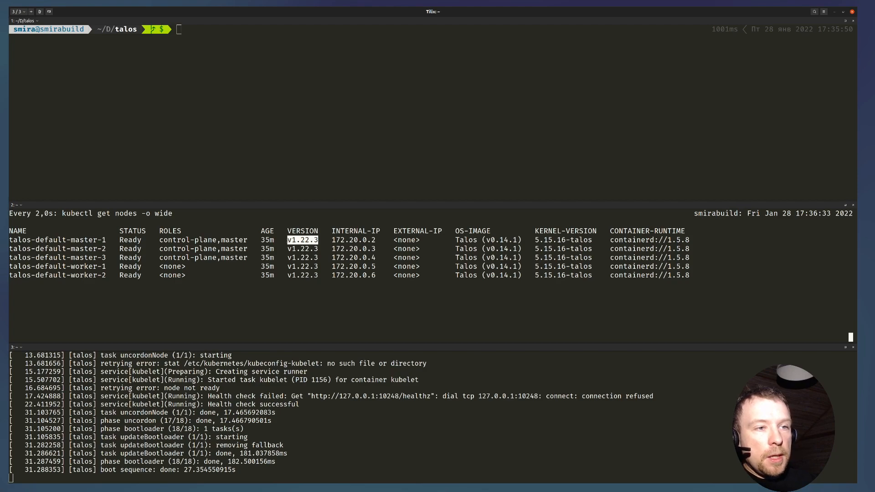
{"action": "mouse_move", "coordinate": [350, 116]}
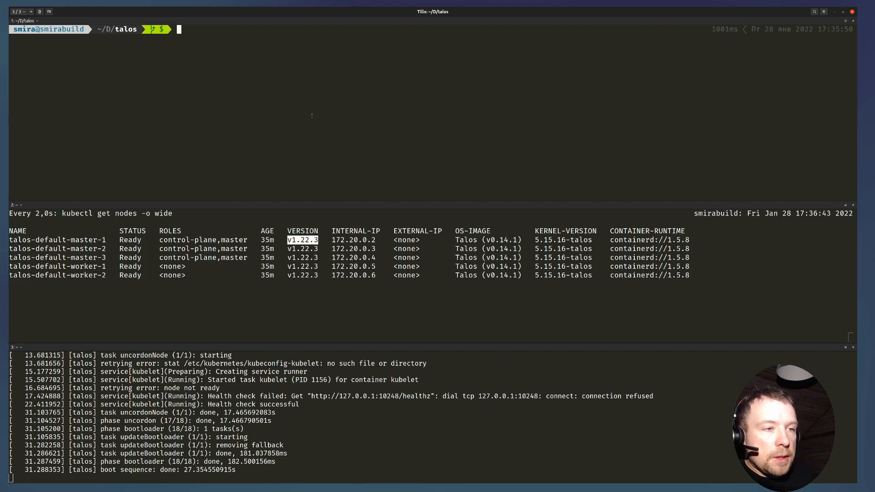
Prepare the talosctl upgrade-k8s --to=1.23.3 --dry-run command for node 172.20.0.2 without running it.
{"action": "type", "text": "talosctl -n 172.20.0.2 upgrade-k8s --to=1.23.3 --dry-run"}
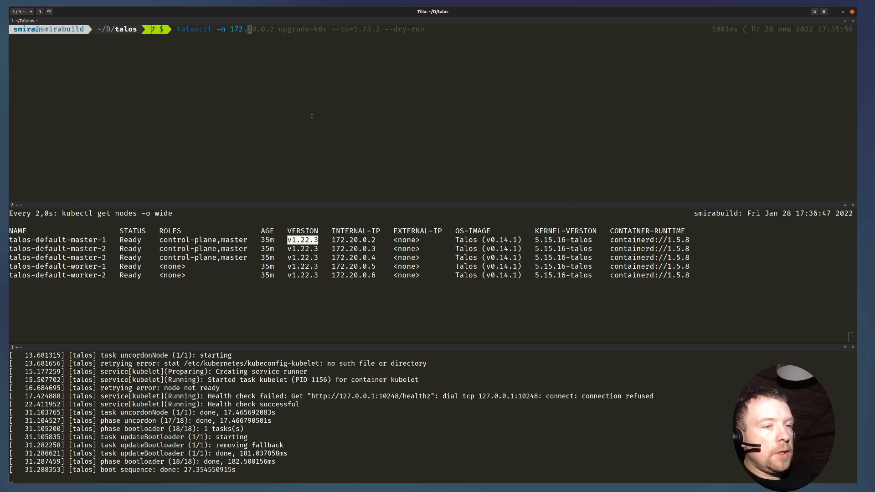
Save an etcd snapshot from node 172.20.0.2 to etcd.backup, then recall the command for editing.
{"action": "type", "text": "etcd snapshot etcd.backup"}
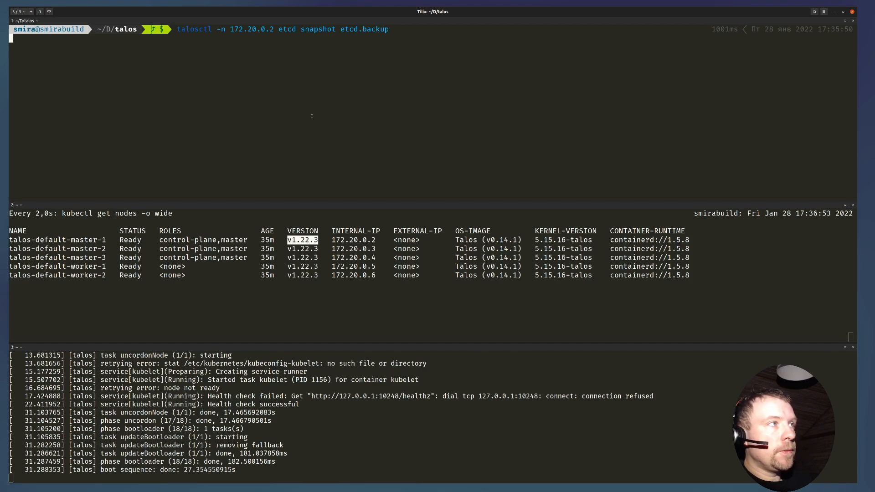
{"action": "key", "text": "Return"}
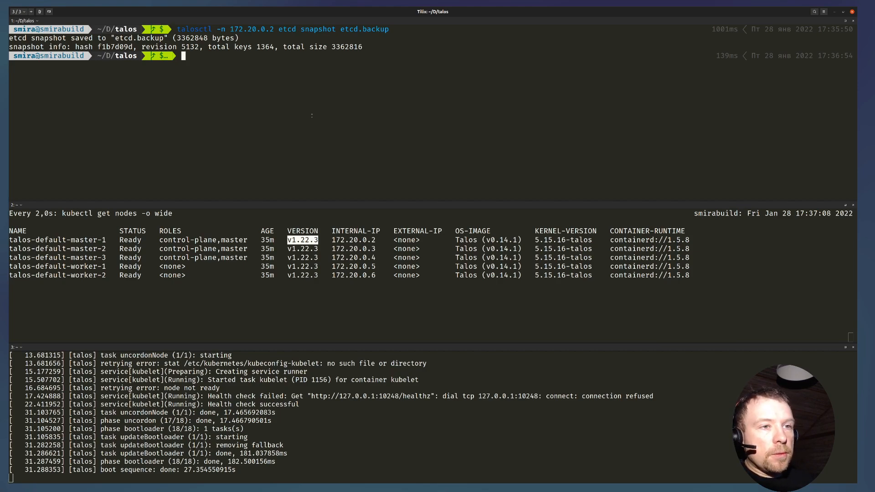
{"action": "key", "text": "Up"}
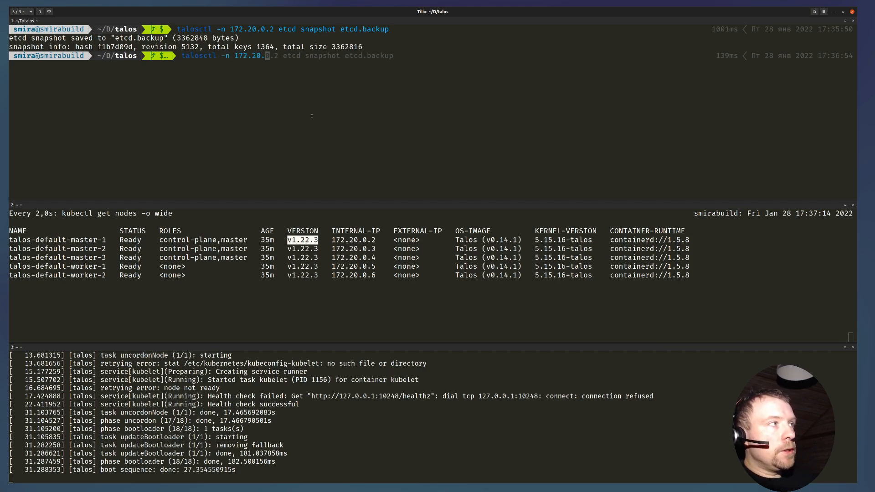
Run talosctl upgrade-k8s --to=1.23.3 --dry-run, listing planned component updates as skipped.
{"action": "type", "text": "upgrade-k8s --to=1.23.3 --dry-run"}
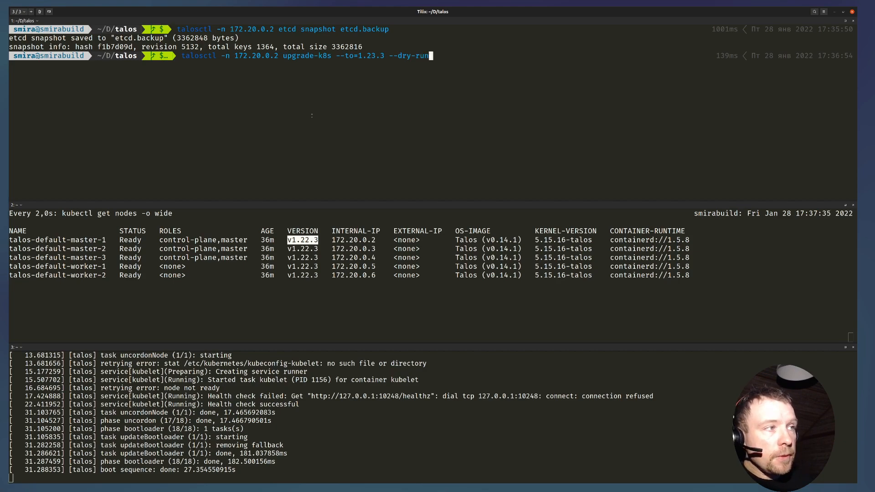
{"action": "key", "text": "Return"}
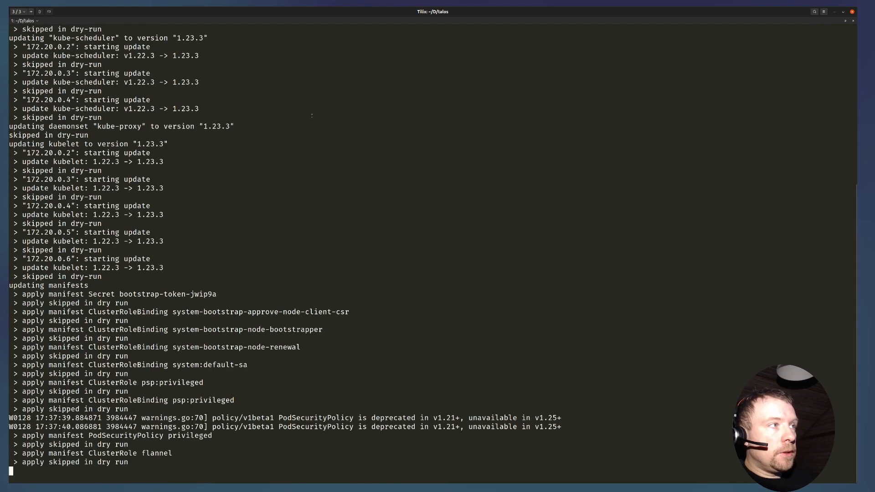
{"action": "scroll", "scroll_direction": "down", "scroll_amount": 3}
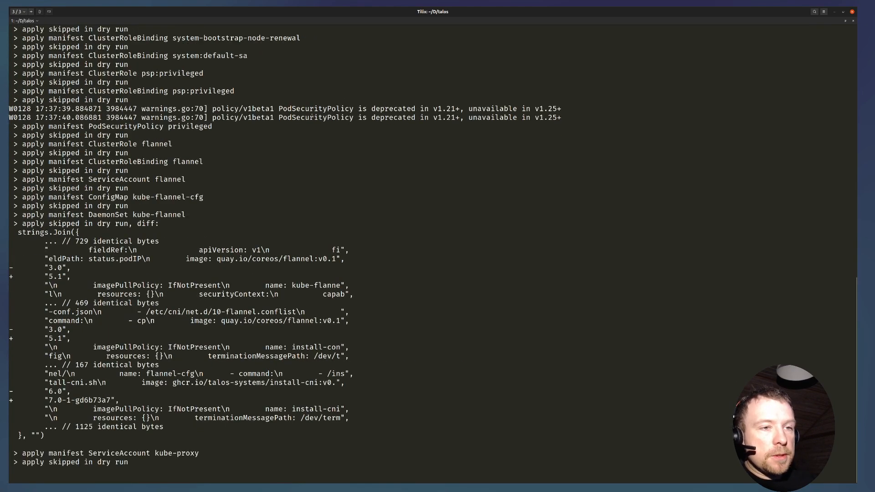
{"action": "scroll", "scroll_direction": "down", "scroll_amount": 3}
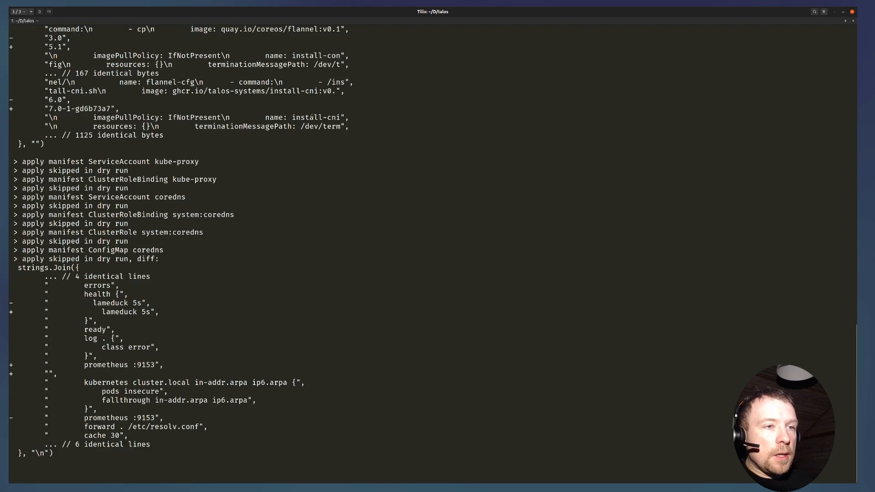
{"action": "scroll", "scroll_direction": "down", "scroll_amount": 3}
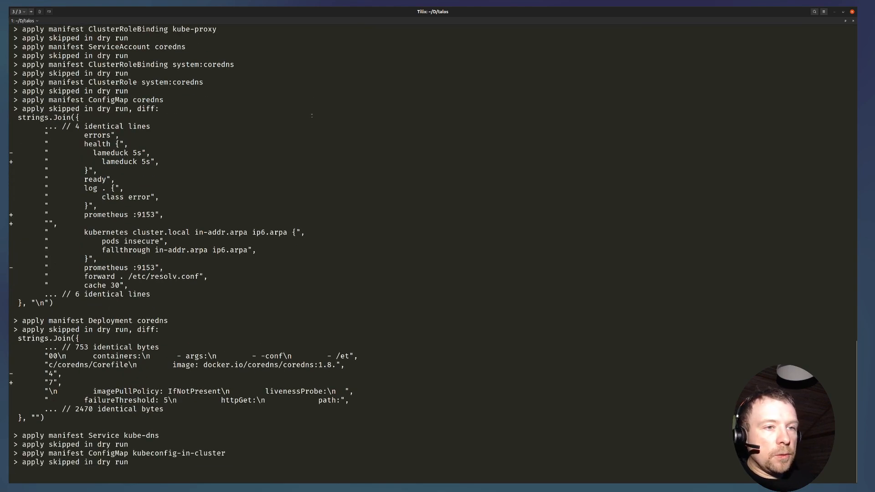
{"action": "key", "text": "Return"}
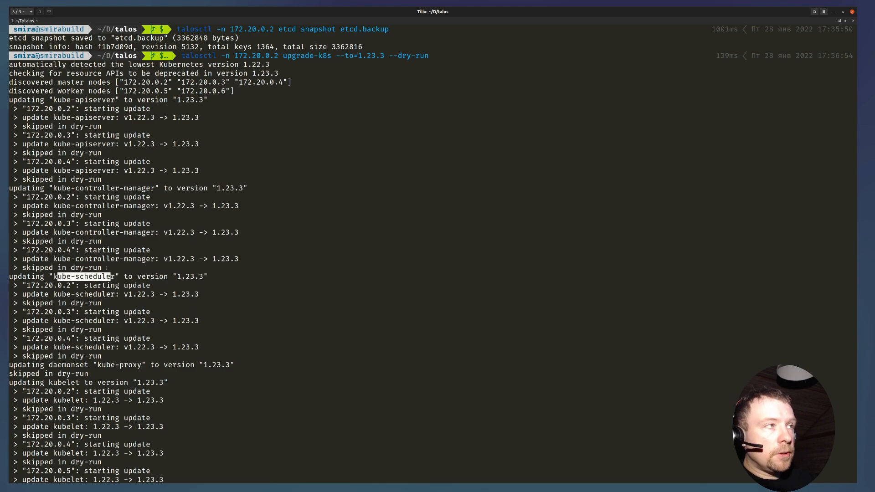
{"action": "mouse_move", "coordinate": [111, 227]}
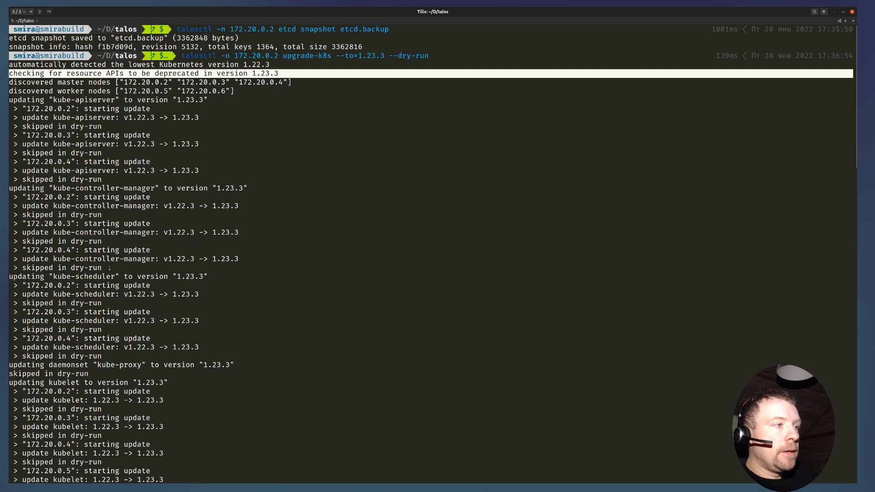
{"action": "scroll", "scroll_direction": "down", "scroll_amount": 3}
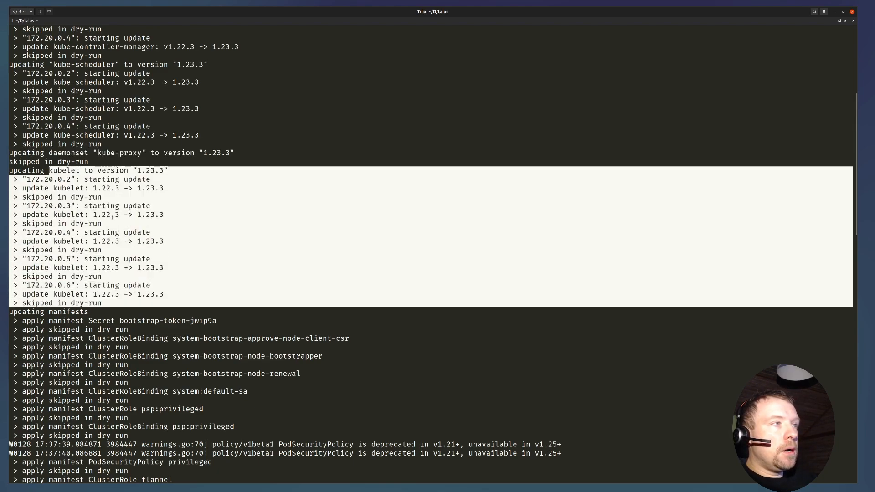
{"action": "left_click", "coordinate": [391, 239]}
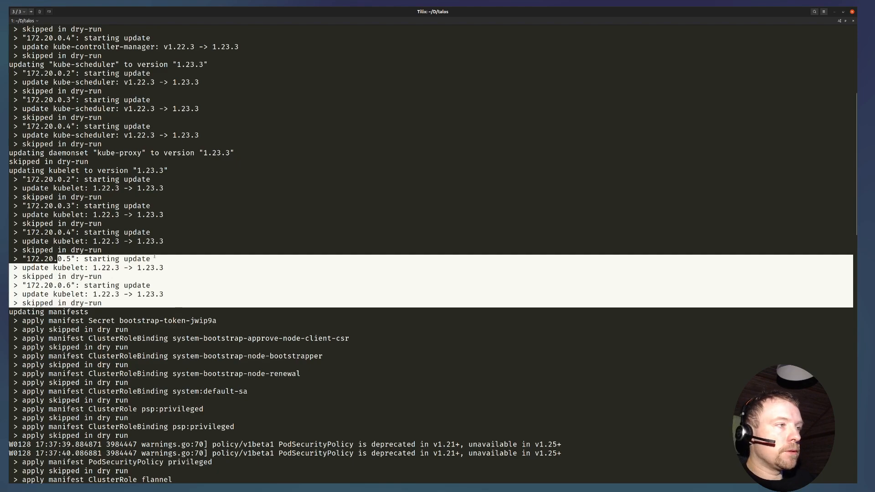
{"action": "scroll", "scroll_direction": "down", "scroll_amount": 3}
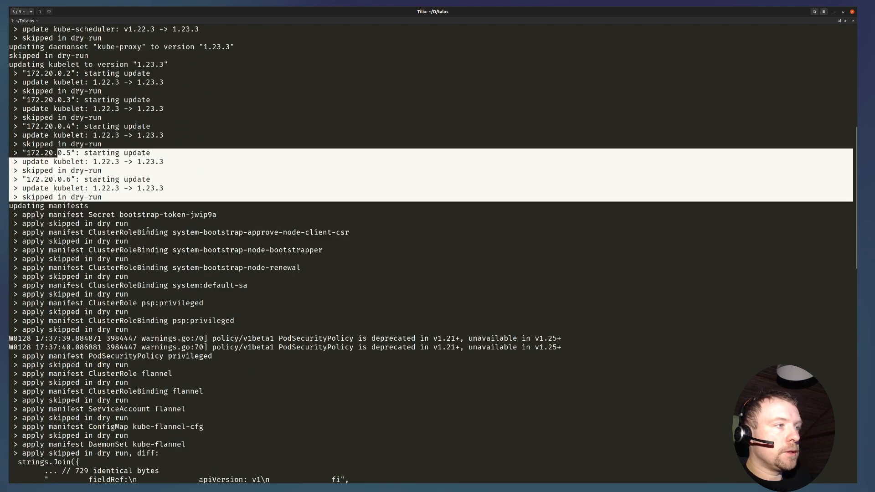
{"action": "scroll", "scroll_direction": "down", "scroll_amount": 3}
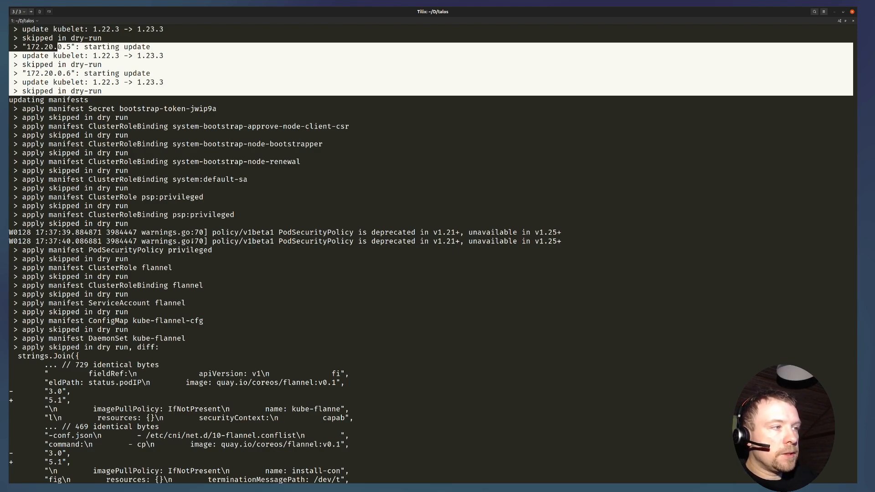
{"action": "scroll", "scroll_direction": "down", "scroll_amount": 3}
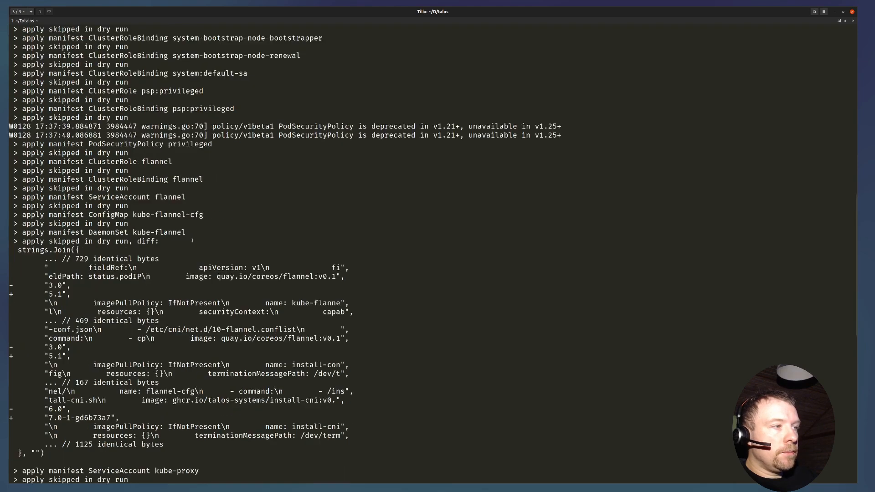
{"action": "scroll", "scroll_direction": "down", "scroll_amount": 3}
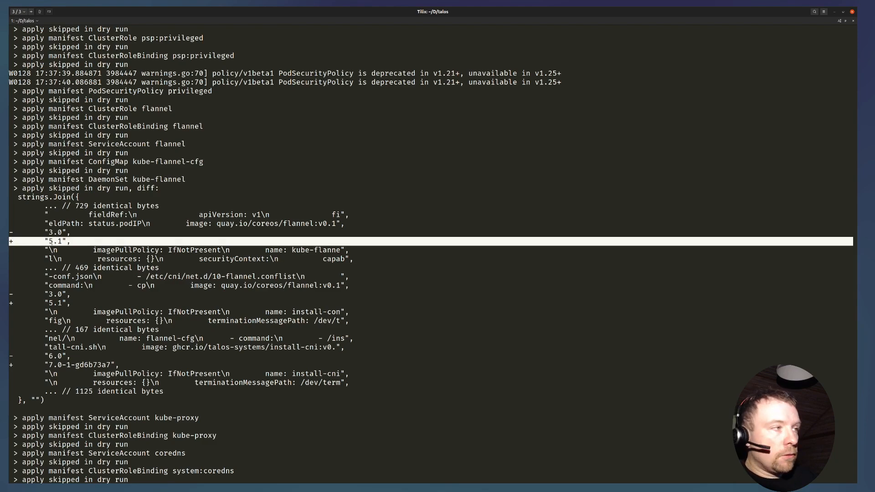
{"action": "scroll", "scroll_direction": "down", "scroll_amount": 3}
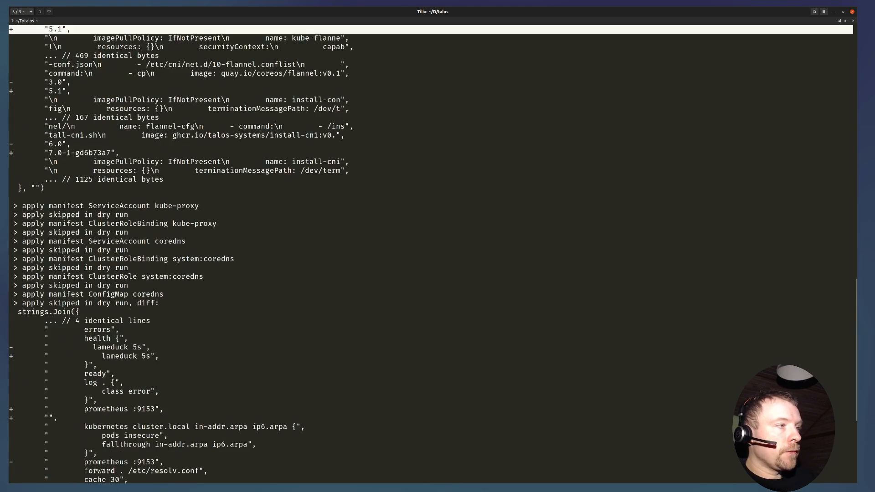
{"action": "scroll", "scroll_direction": "down", "scroll_amount": 3}
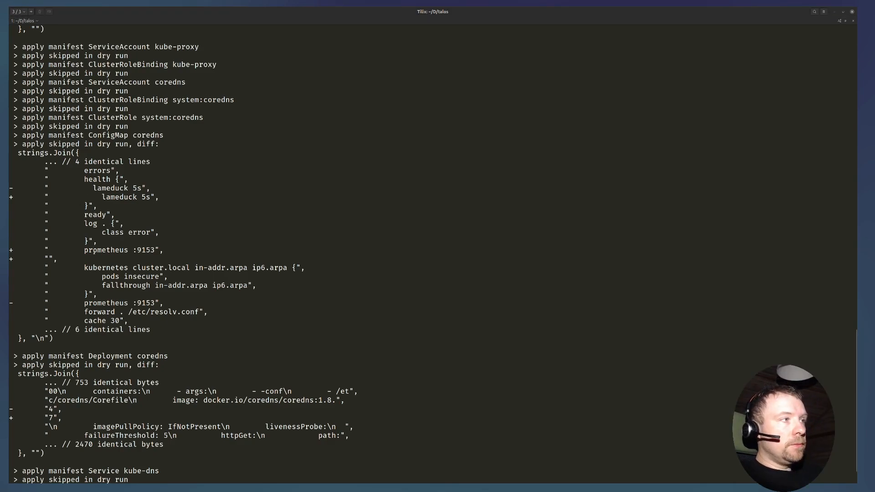
{"action": "scroll", "scroll_direction": "down", "scroll_amount": 3}
{"action": "type", "text": "kubectl describe pods -n k"}
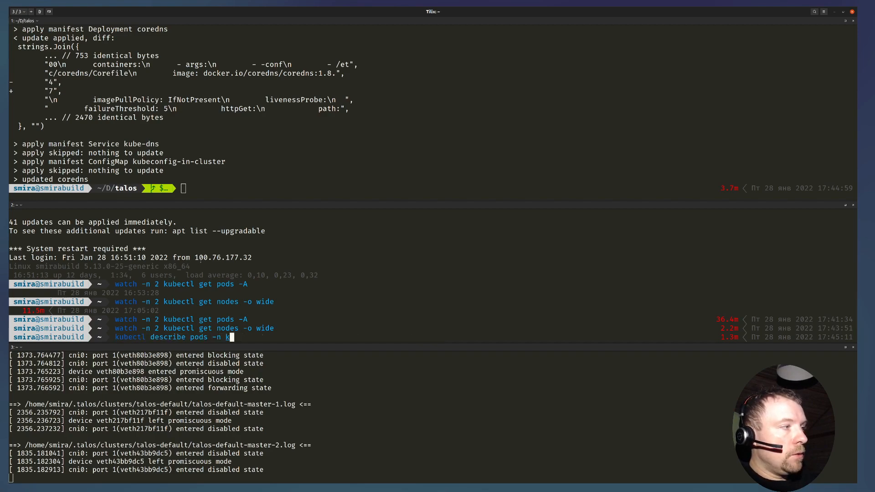
Describe the kube-system pod kube-scheduler-talos-default-master-1 and review its details.
{"action": "type", "text": "ube-system kube-scheduler-talos-default-master-1"}
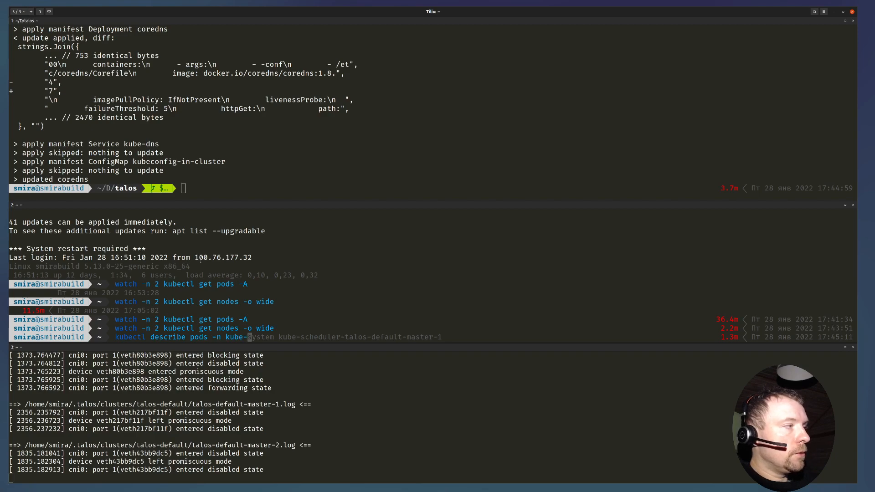
{"action": "key", "text": "Return"}
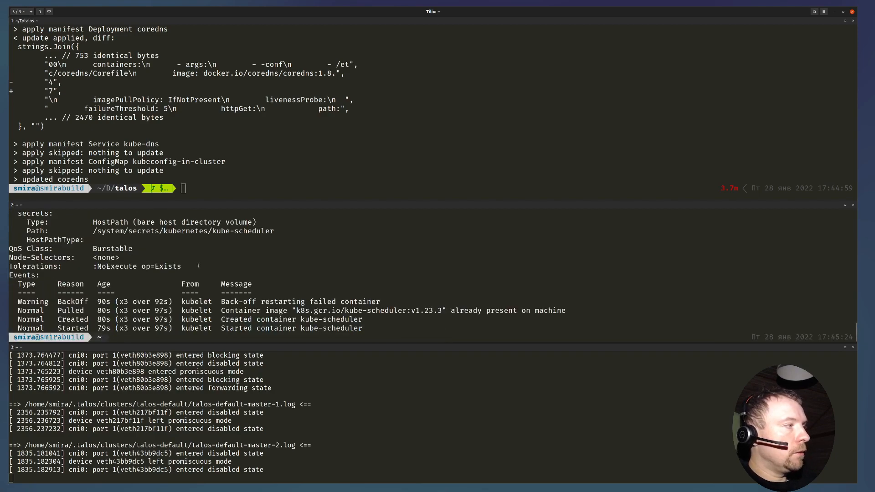
{"action": "scroll", "scroll_direction": "up", "scroll_amount": 3}
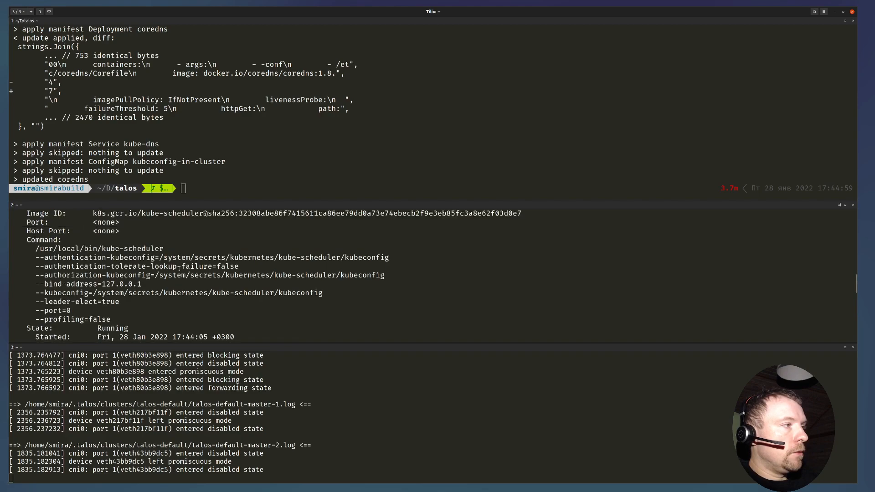
{"action": "scroll", "scroll_direction": "up", "scroll_amount": 3}
{"action": "type", "text": "qu"}
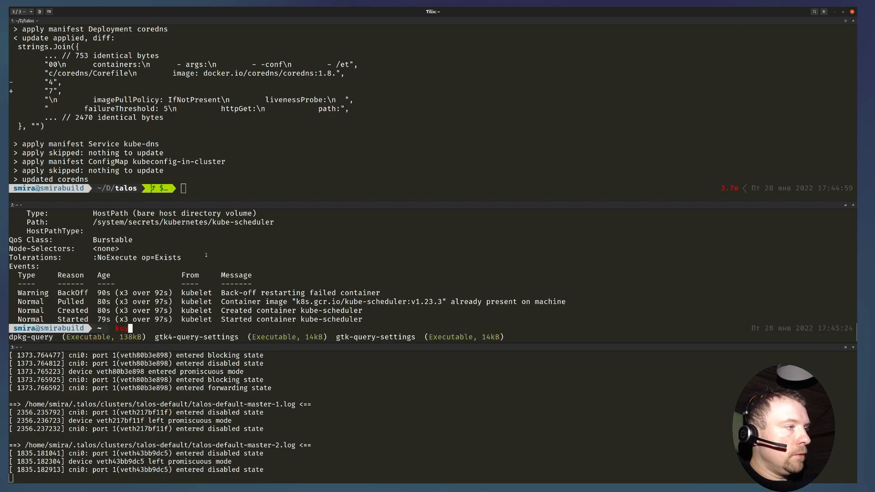
List all pods with kubectl get pods -A to confirm control-plane pods are Running on 1.23.3.
{"action": "type", "text": "kubectl get pods -A"}
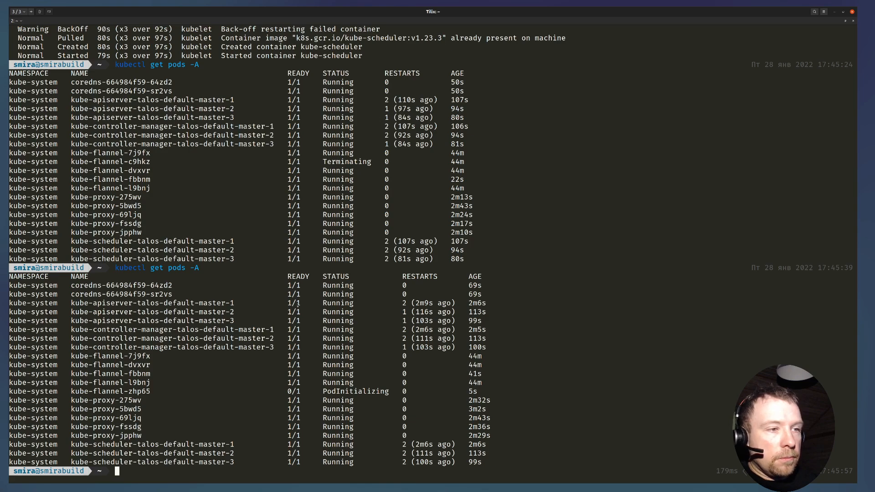
{"action": "type", "text": "kubectl get pods -A"}
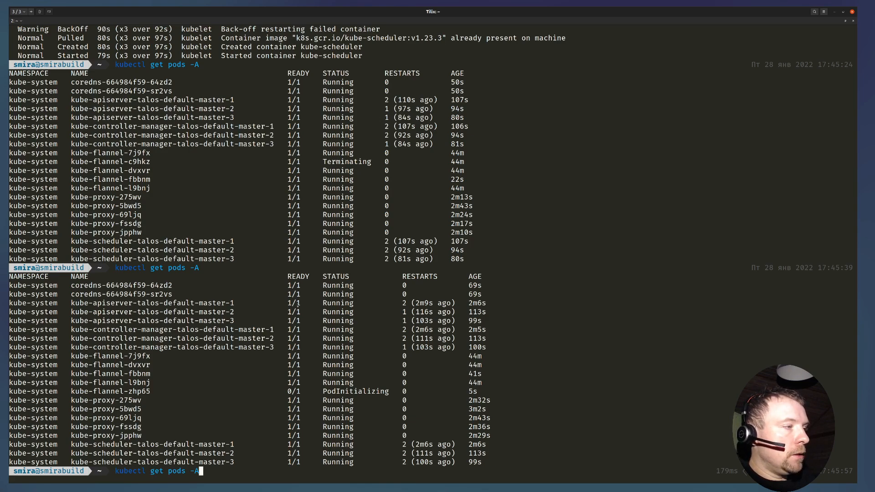